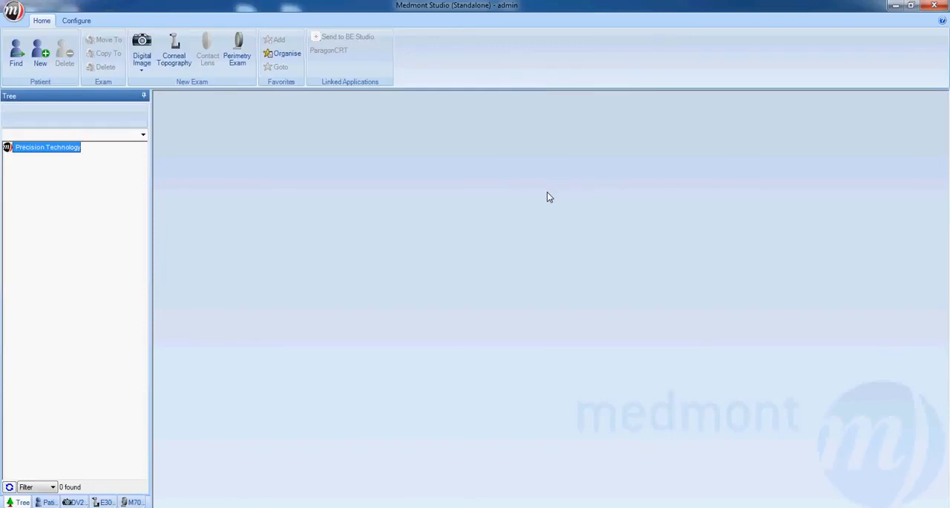
mouse_move(168, 95)
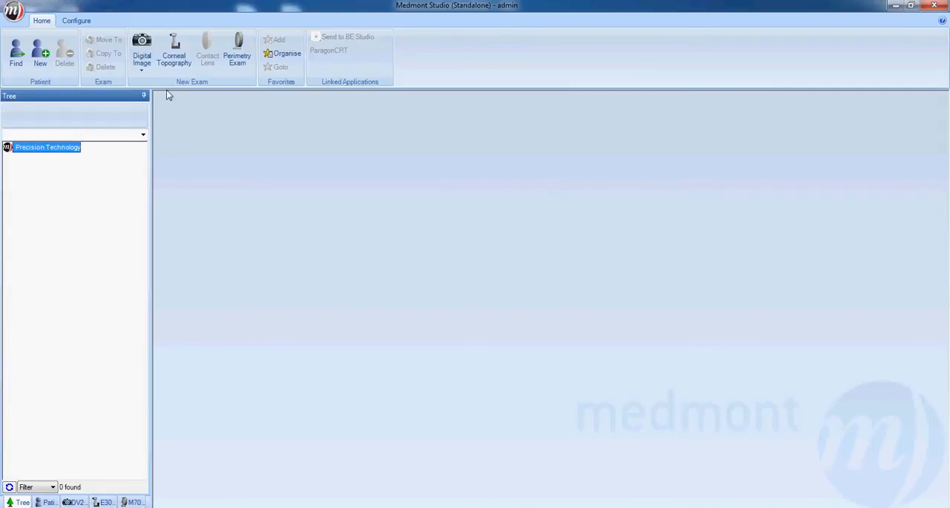
Step: Start Calibrate Instrument for the E300 from the Configure functions
click(77, 21)
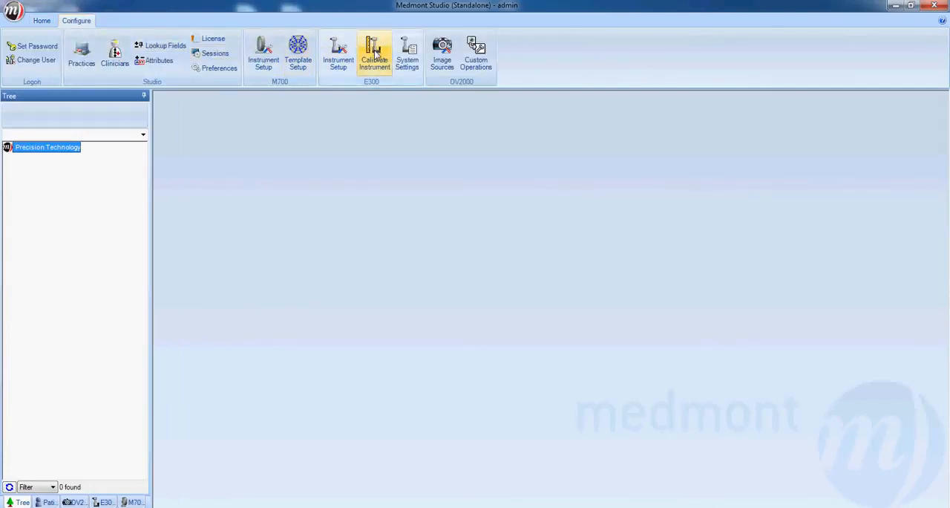
click(374, 56)
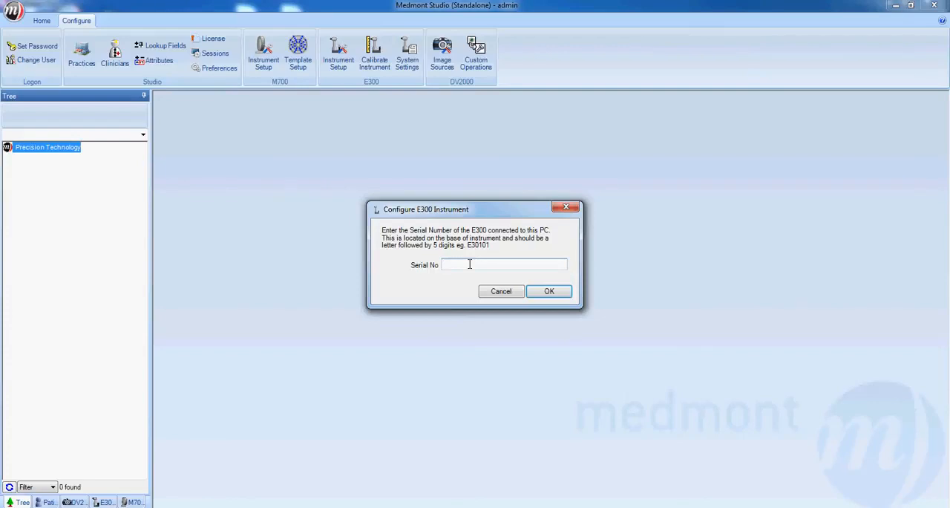
Step: Enter instrument serial number E31897 and confirm it
text(E)
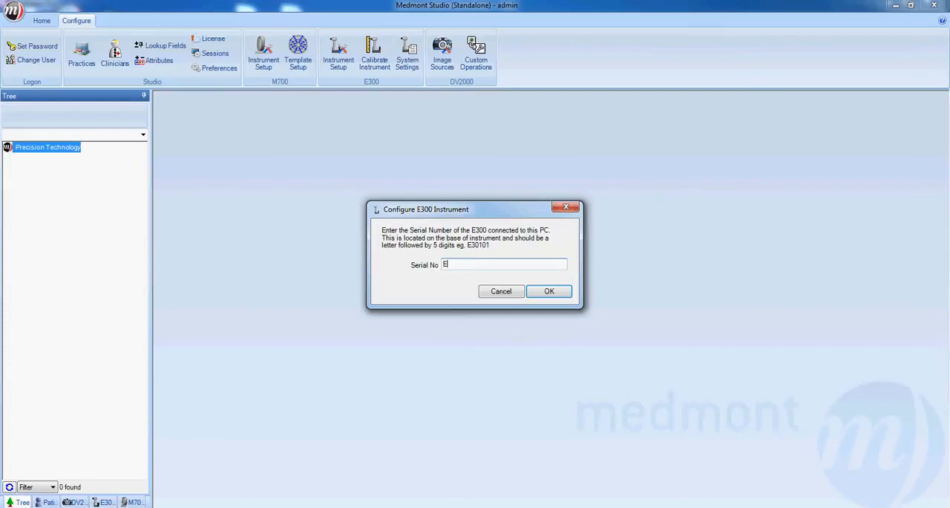
text(31897)
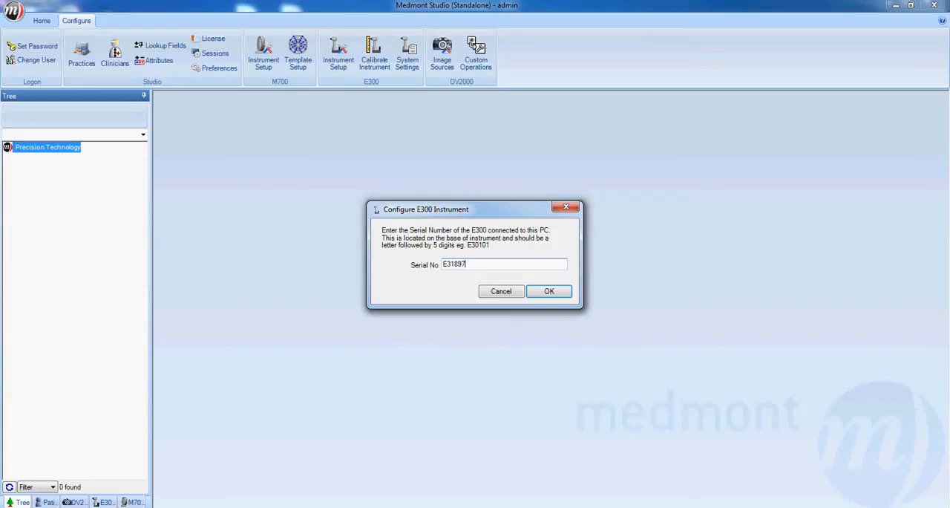
click(549, 291)
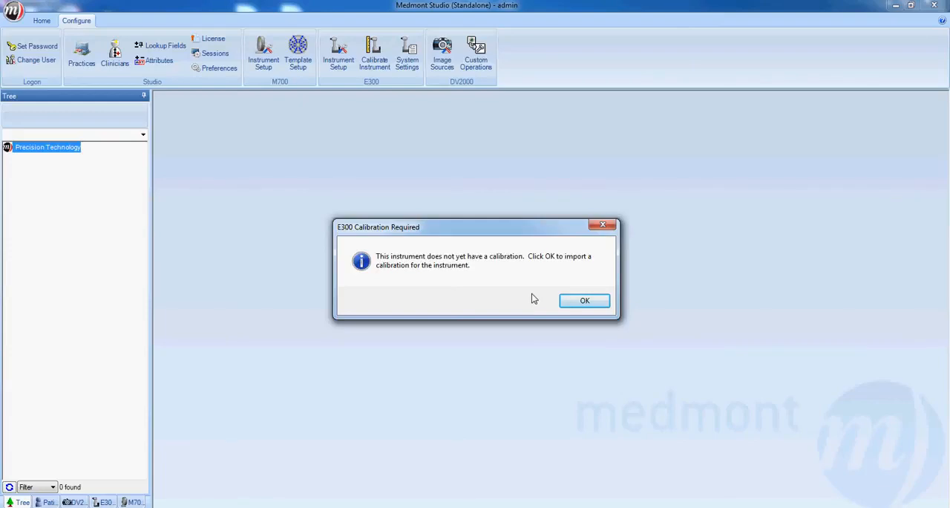
mouse_move(540, 299)
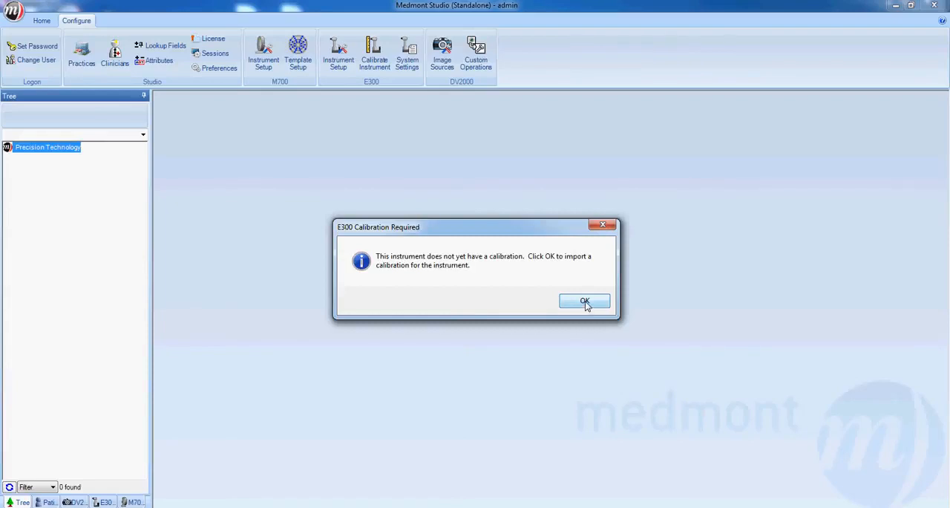
Step: Agree to import a calibration and load E31897.ecf from the disc
click(585, 299)
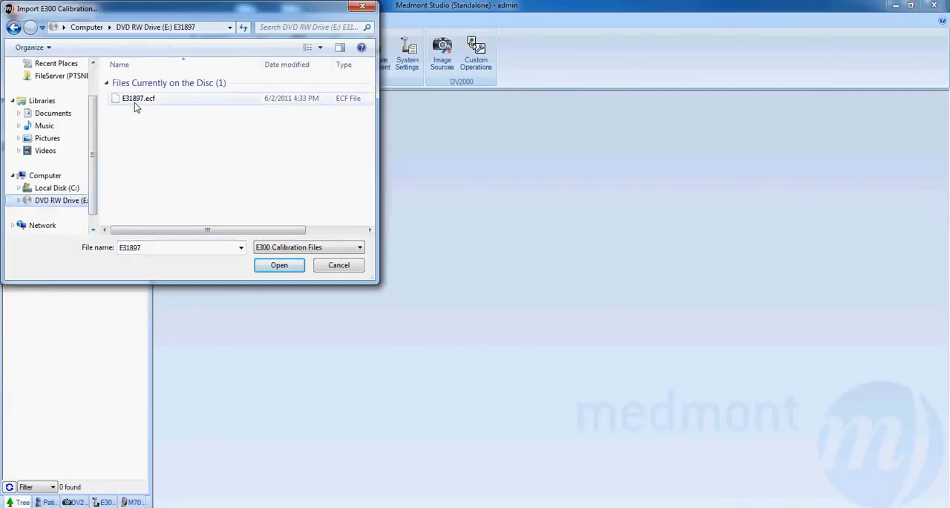
click(138, 98)
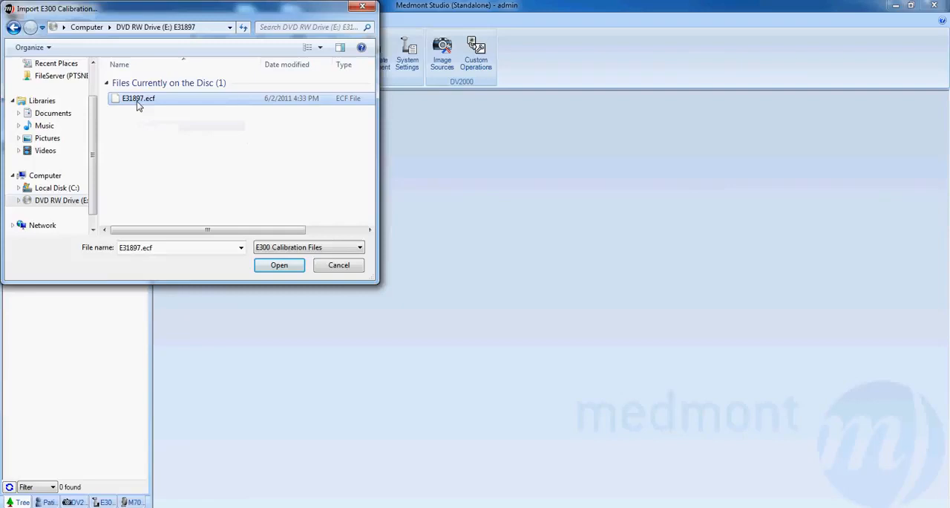
click(279, 264)
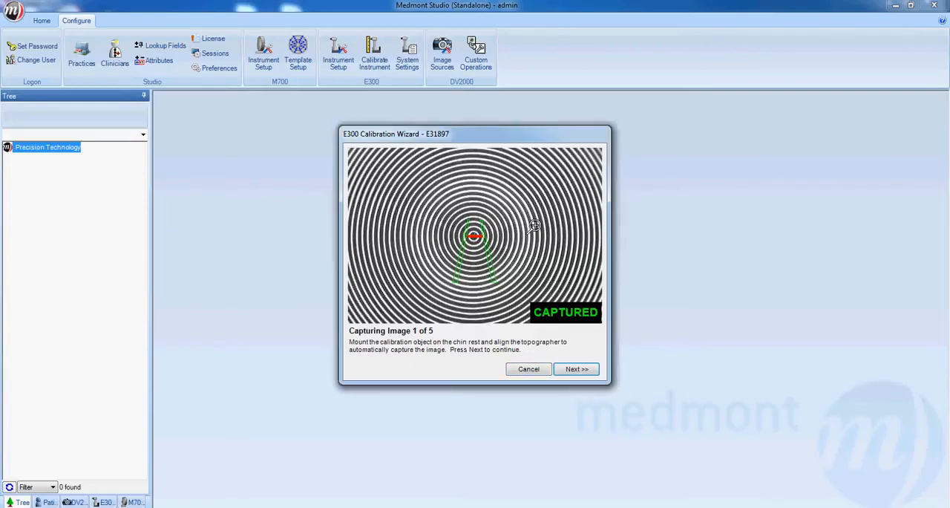
mouse_move(528, 234)
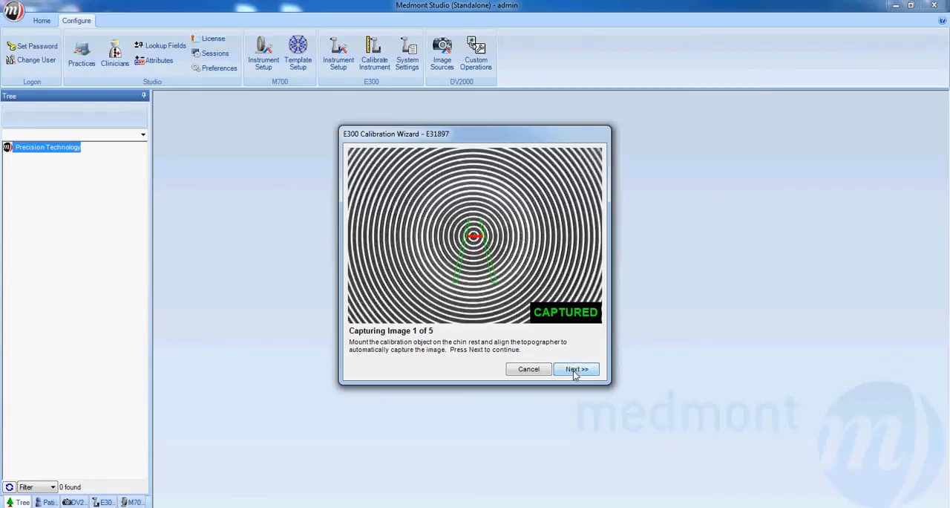
Step: Advance through the ring-target captures until image 5 of 5 is done and verification reports 6.361% error
click(576, 368)
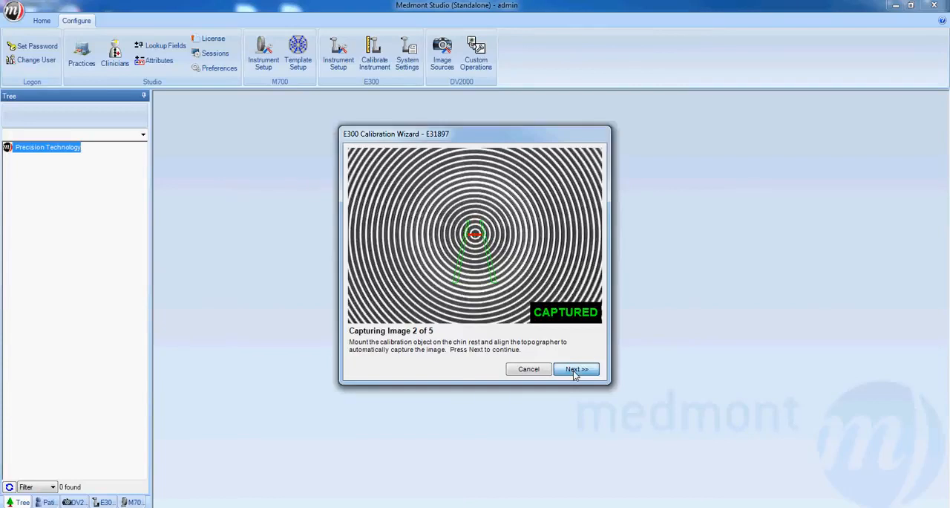
click(576, 368)
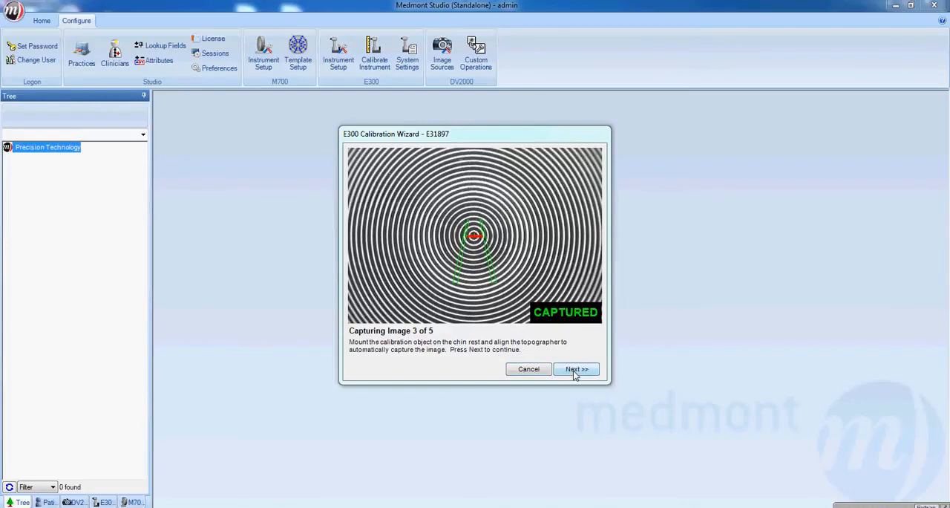
click(576, 368)
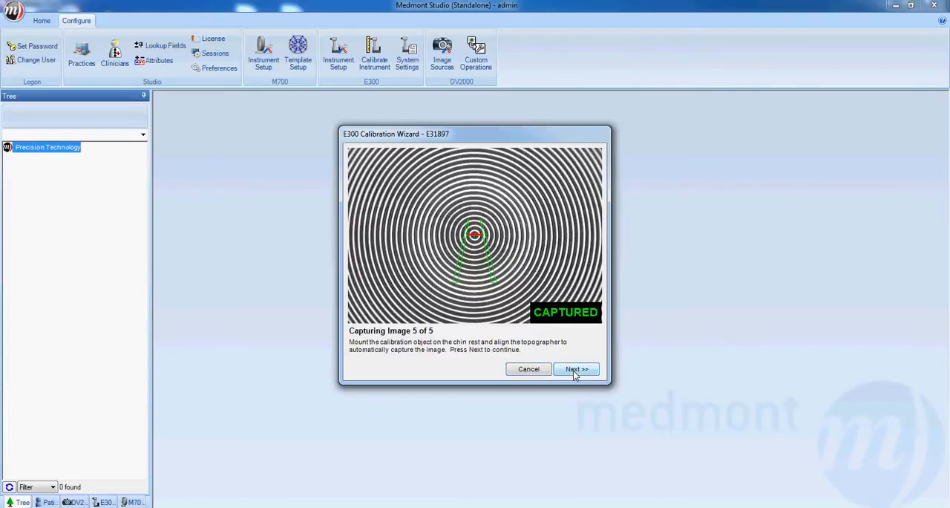
click(576, 369)
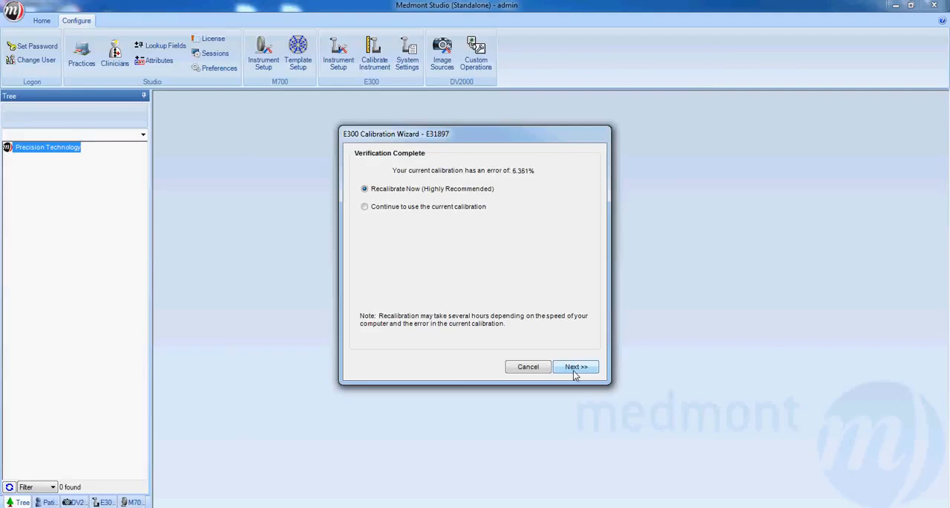
mouse_move(529, 301)
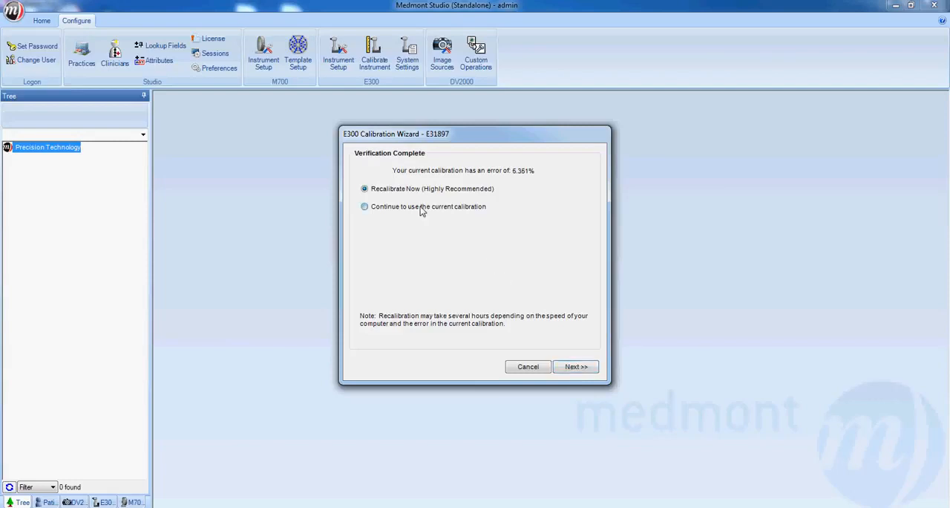
Step: Select Recalibrate Now (Highly Recommended) and launch the recalibration at cycle 0
click(364, 206)
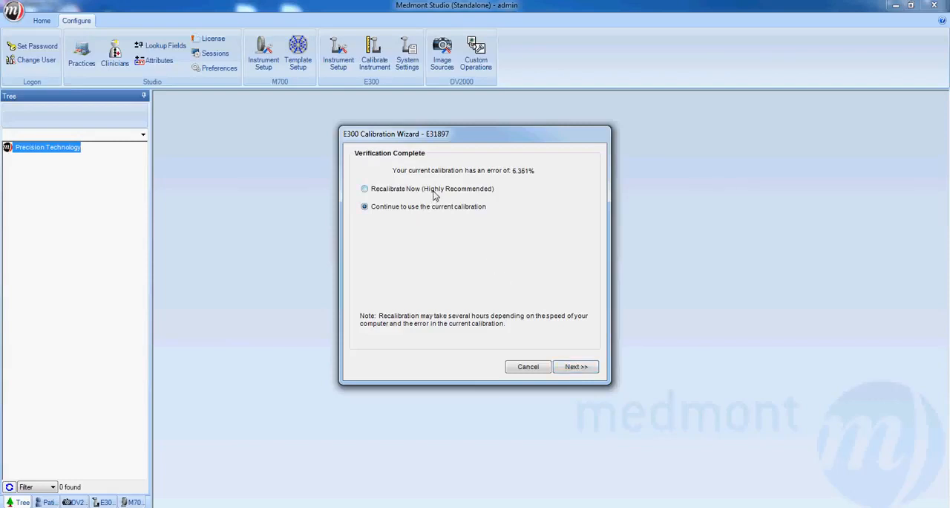
click(365, 189)
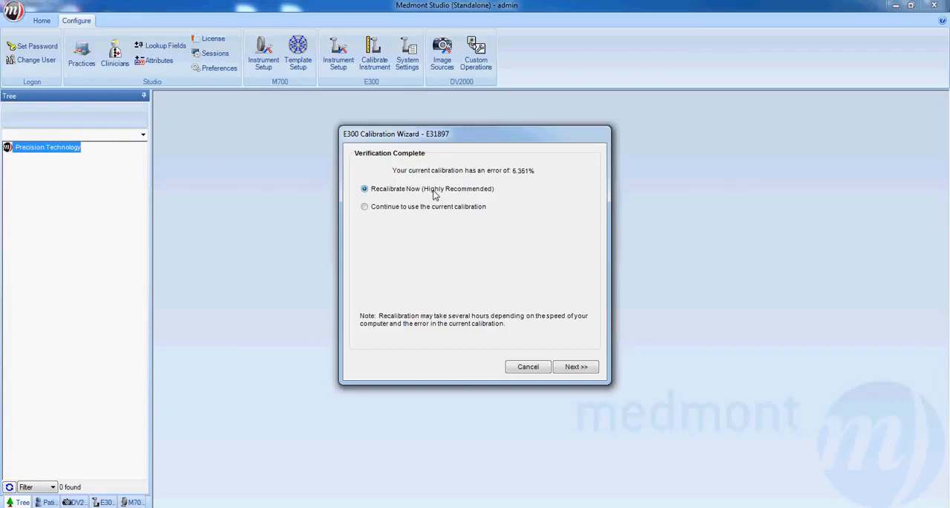
mouse_move(536, 364)
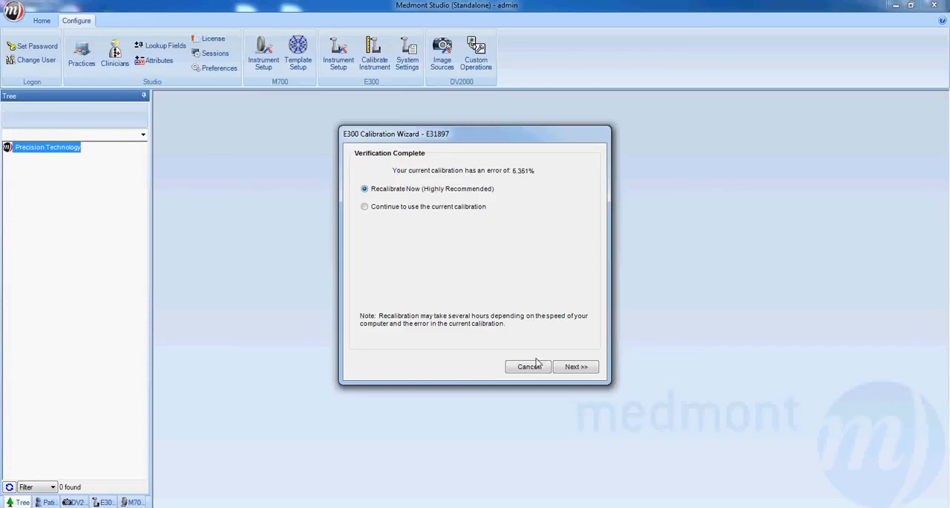
click(576, 365)
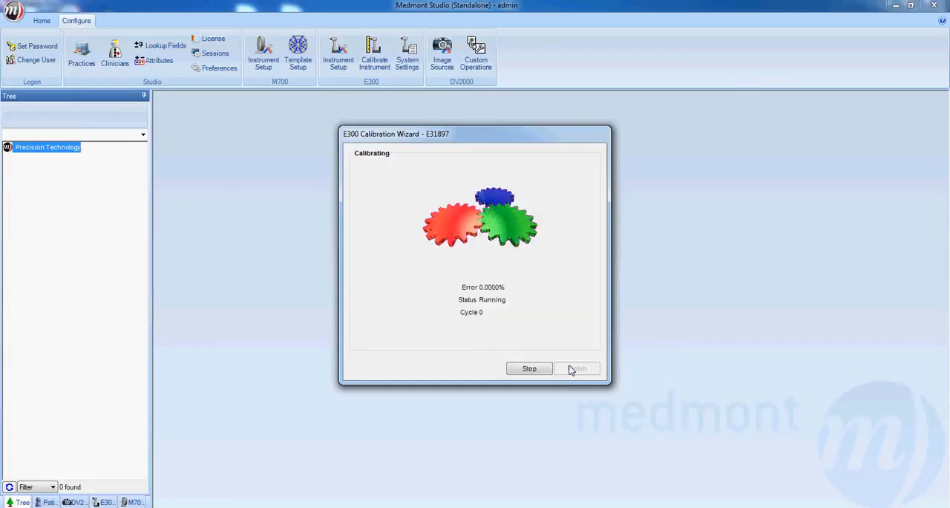